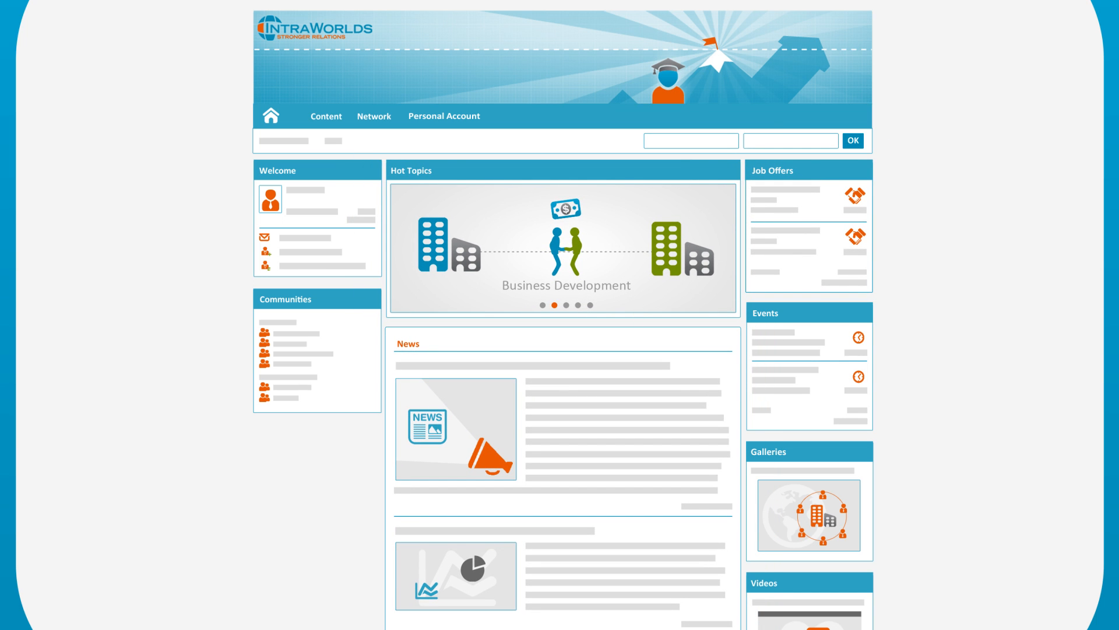
Step: Go to the Users Search page showing Skills and Work Experience criteria with result counts
click(443, 116)
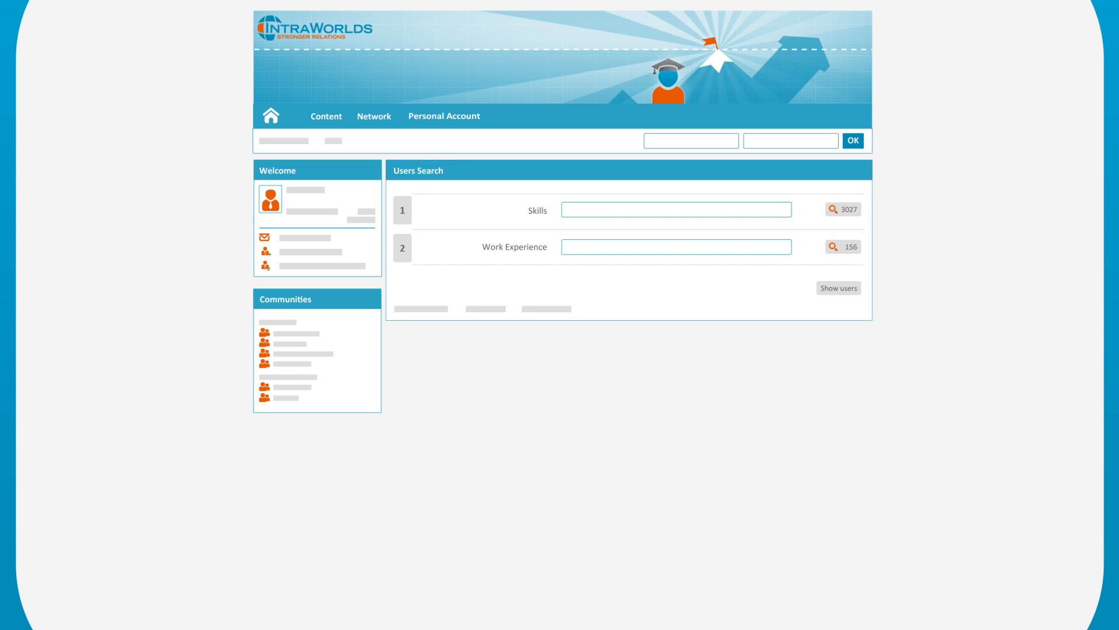
Step: Show users to reveal the empty Users List panel beneath the search form
click(839, 288)
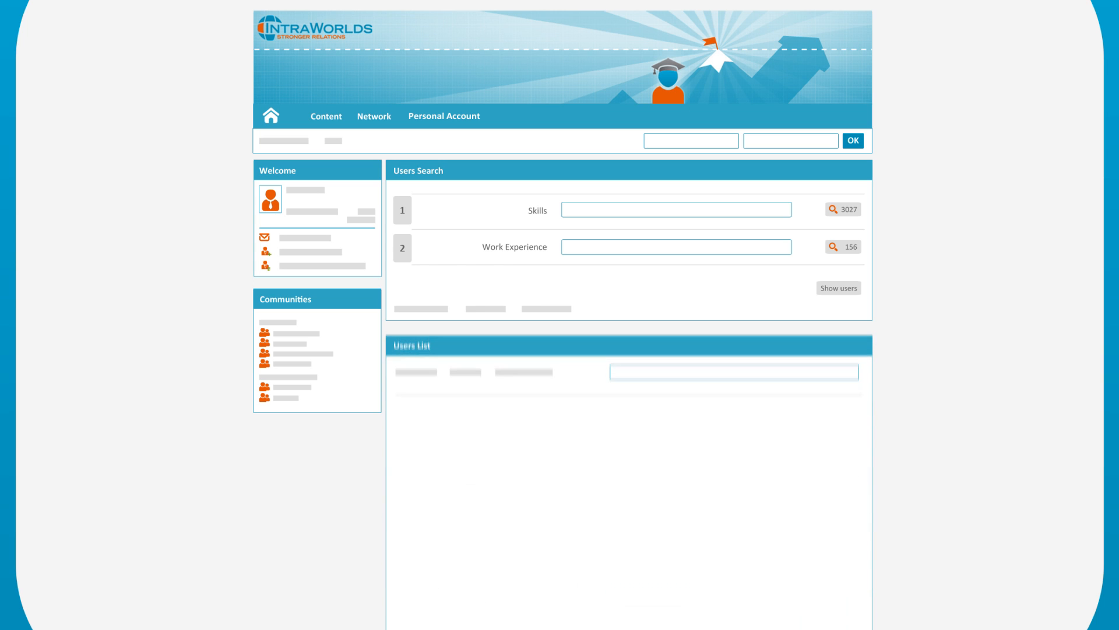